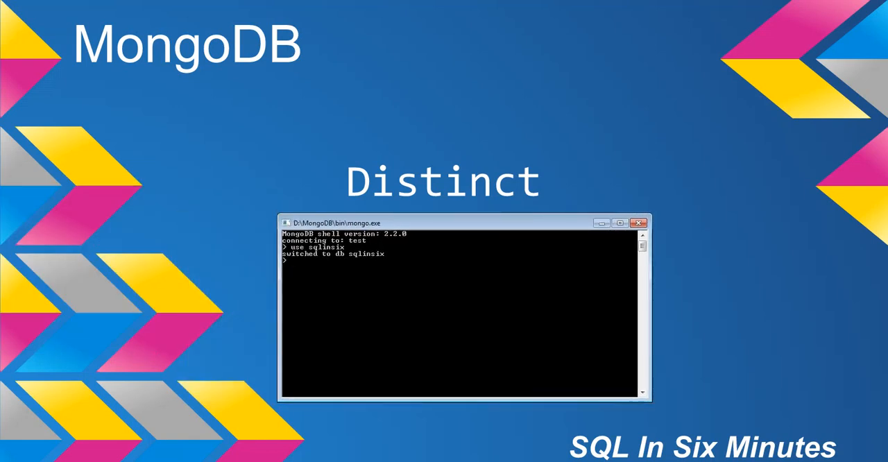
pyautogui.write('dbru')
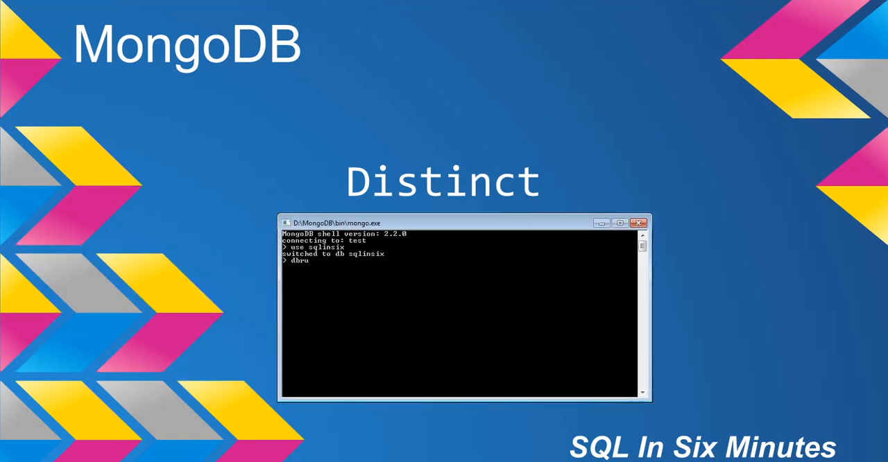
pyautogui.write('db.fa')
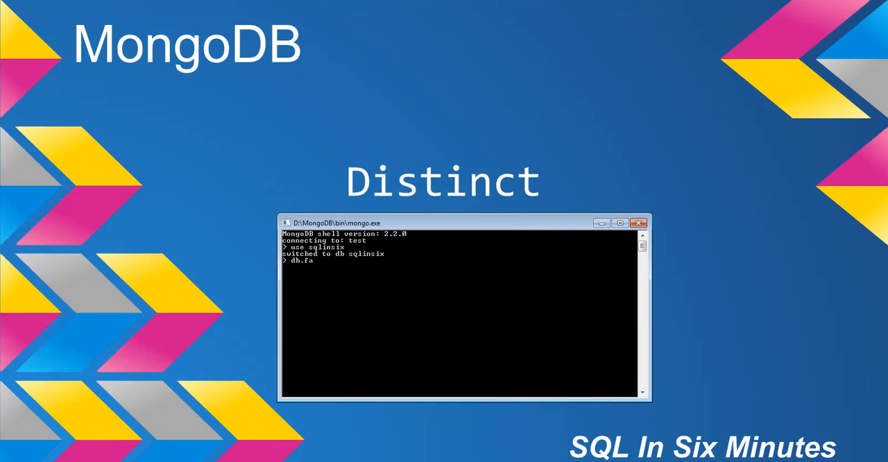
pyautogui.write('studata.find().pretty(')
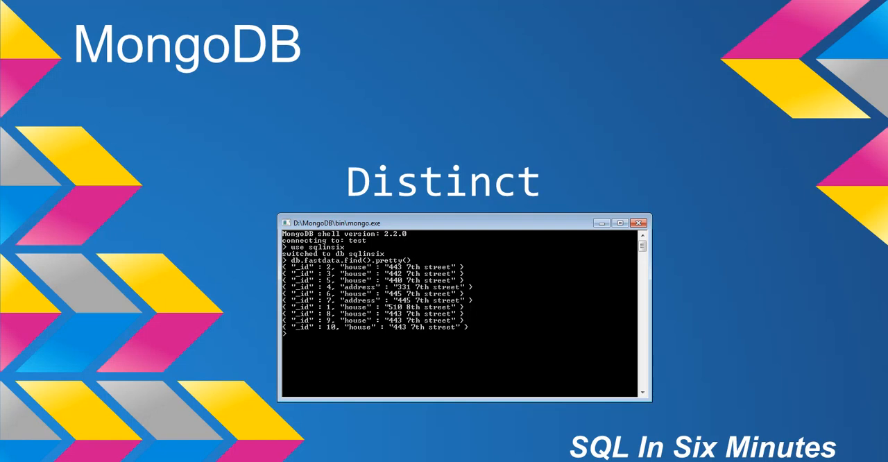
pyautogui.write('db.runCommand({dist')
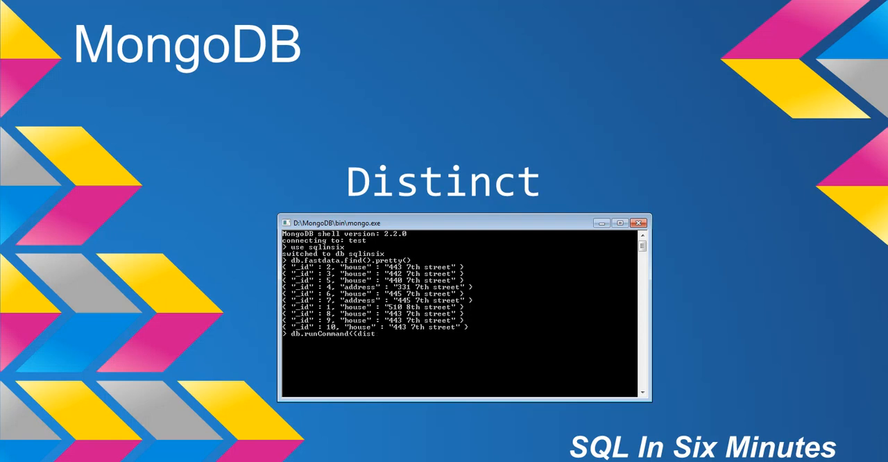
pyautogui.write('inct:"')
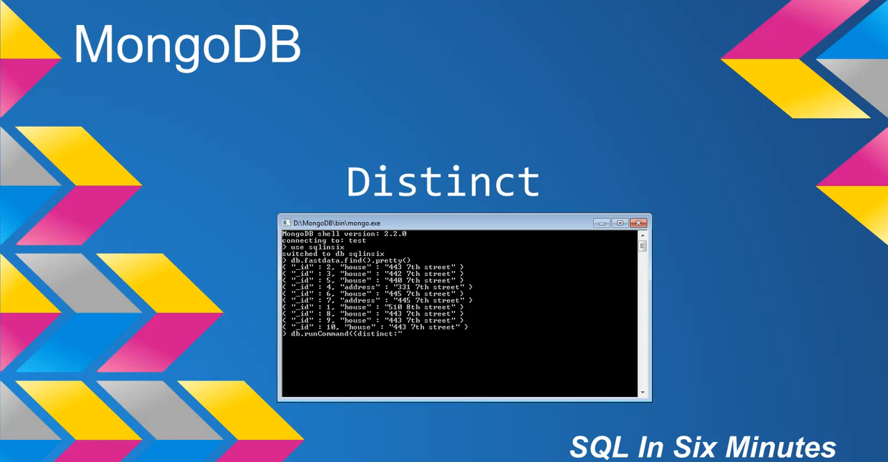
pyautogui.write('f')
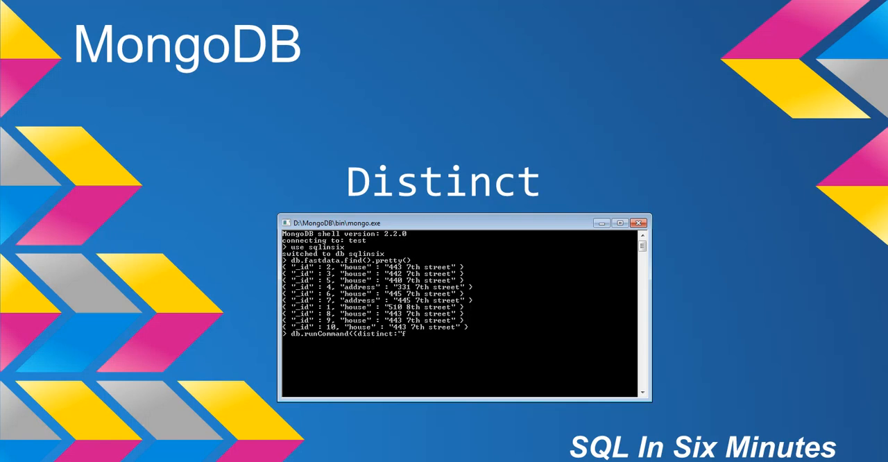
pyautogui.write('astdata",')
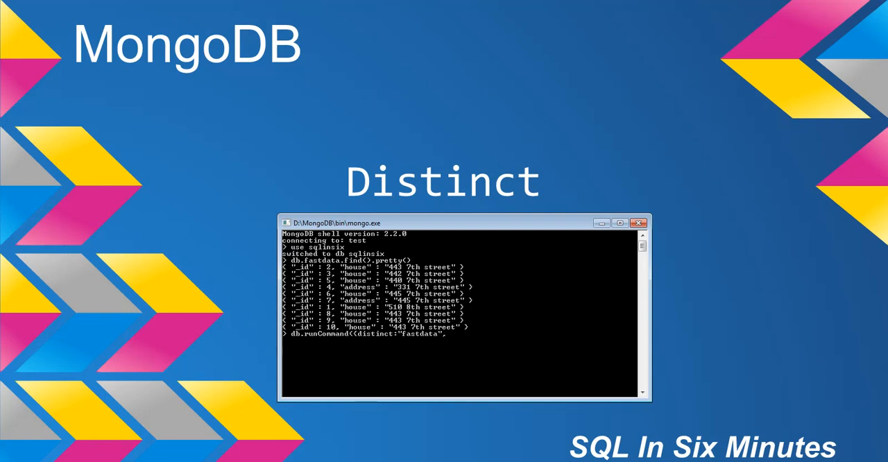
pyautogui.write(',')
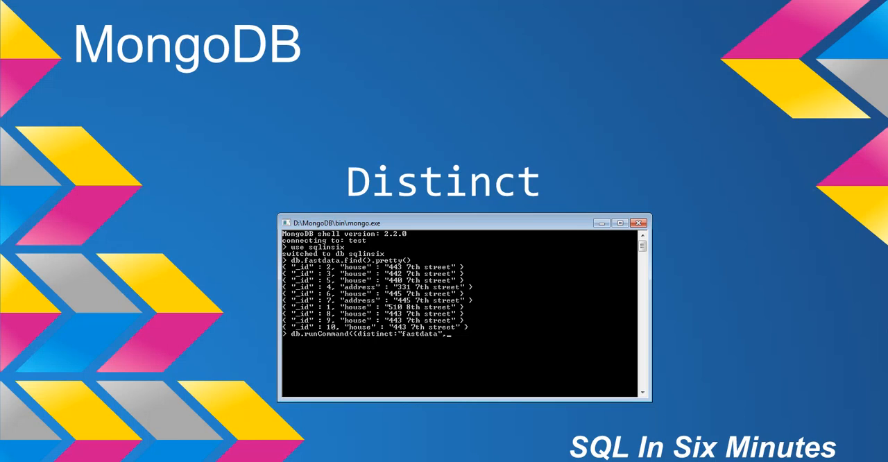
pyautogui.write('key:"house"})')
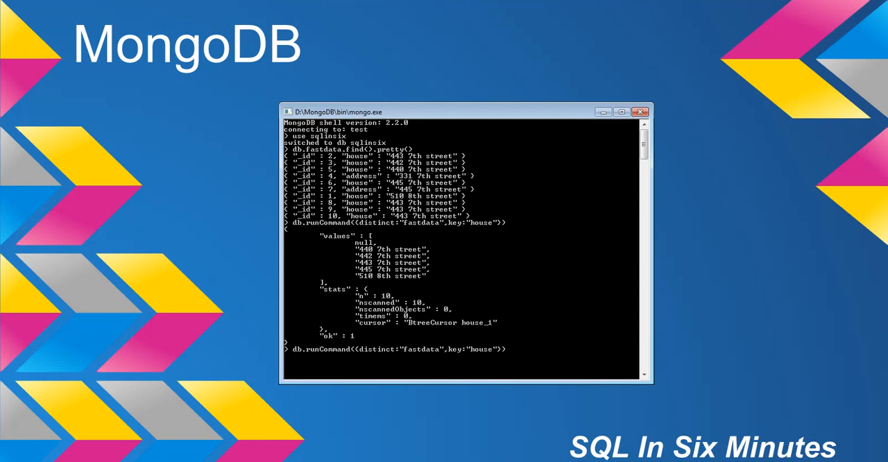
pyautogui.write('address')
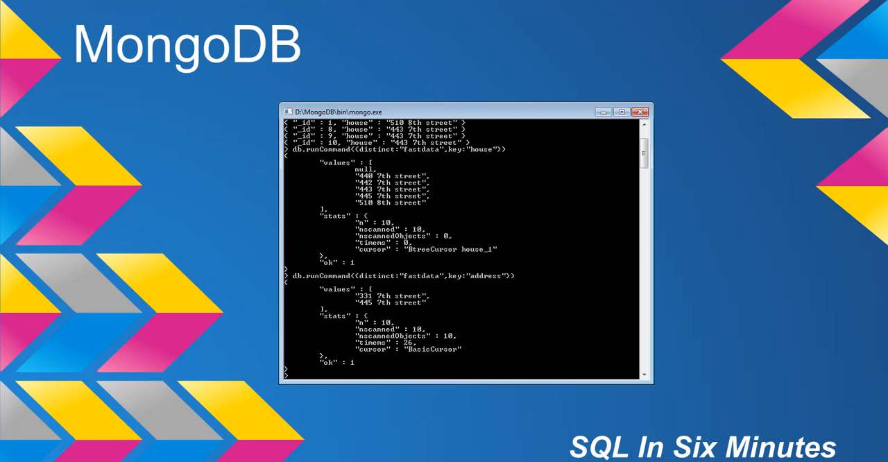
pyautogui.write('db.runCommand({distinct:"fastdata",key:"address"})')
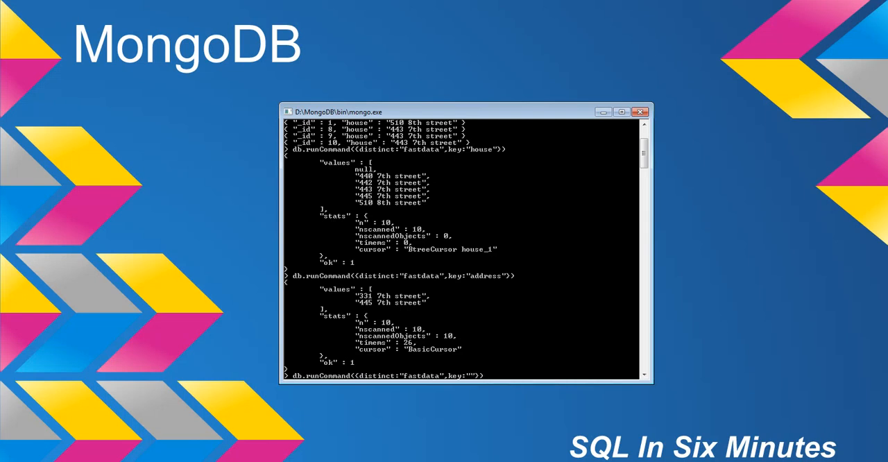
pyautogui.write('_i')
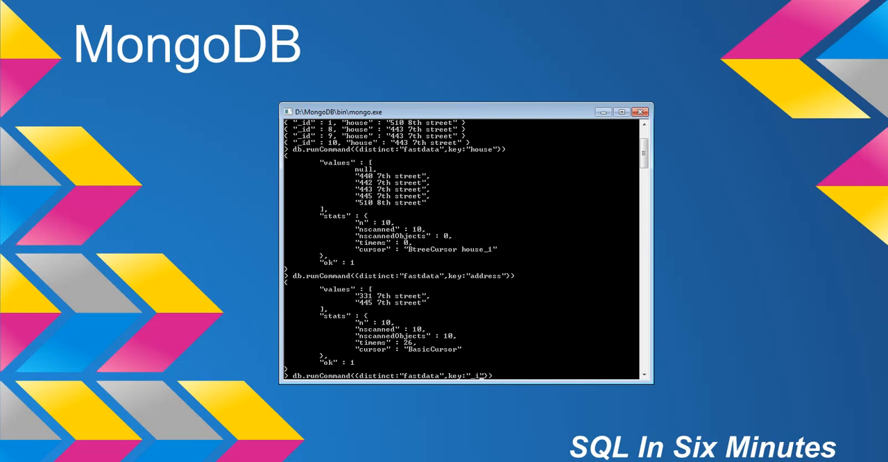